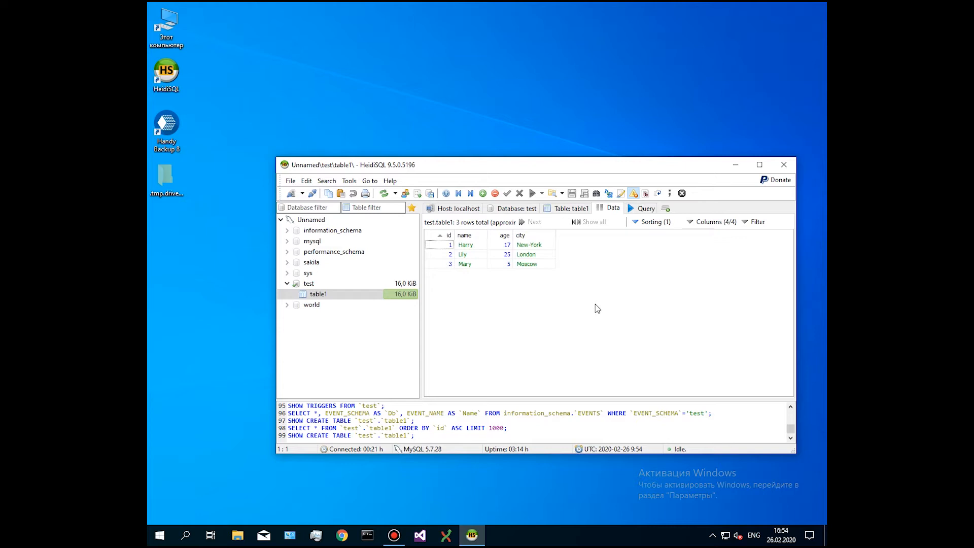
mouse_move(392, 294)
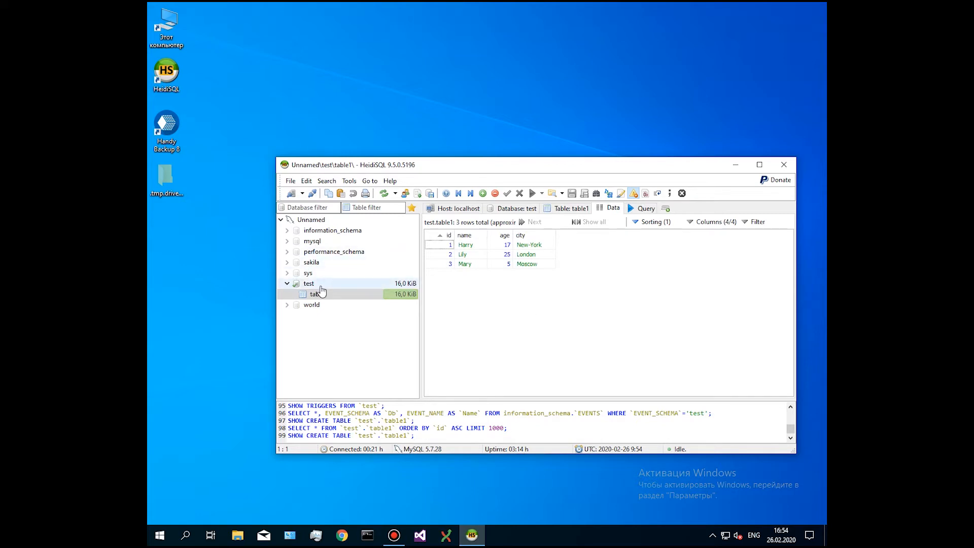
mouse_move(522, 301)
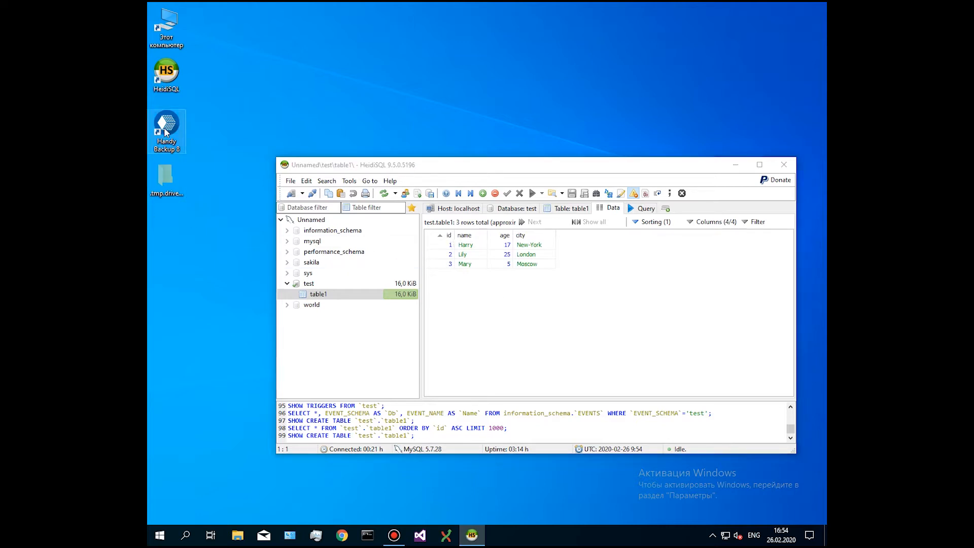
Step: Launch Handy Backup, start a new Backup task, and scroll to the Database sources
double_click(166, 126)
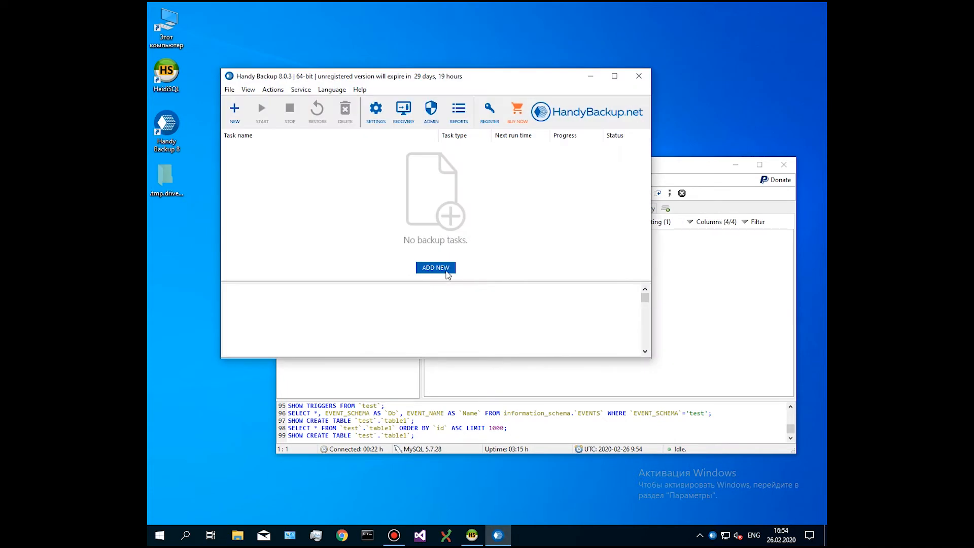
click(435, 267)
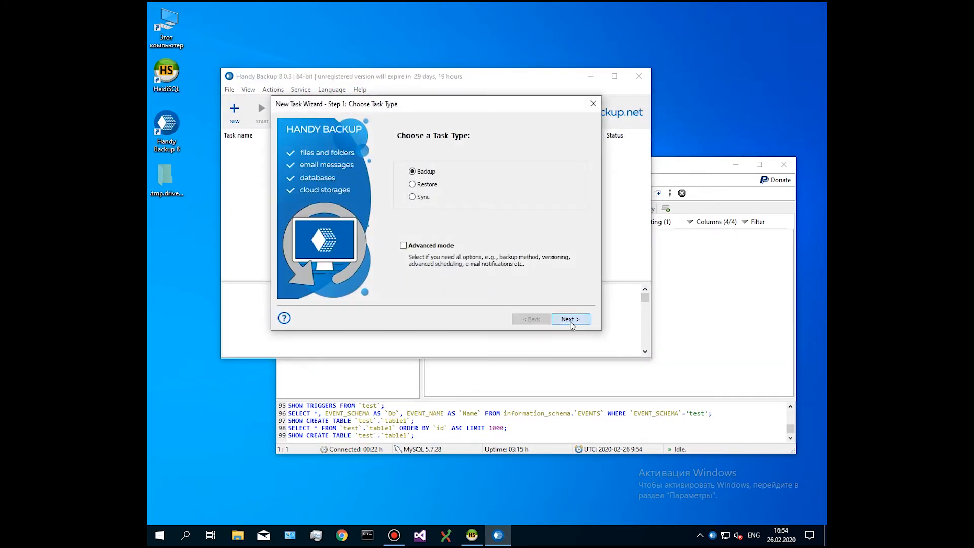
click(569, 318)
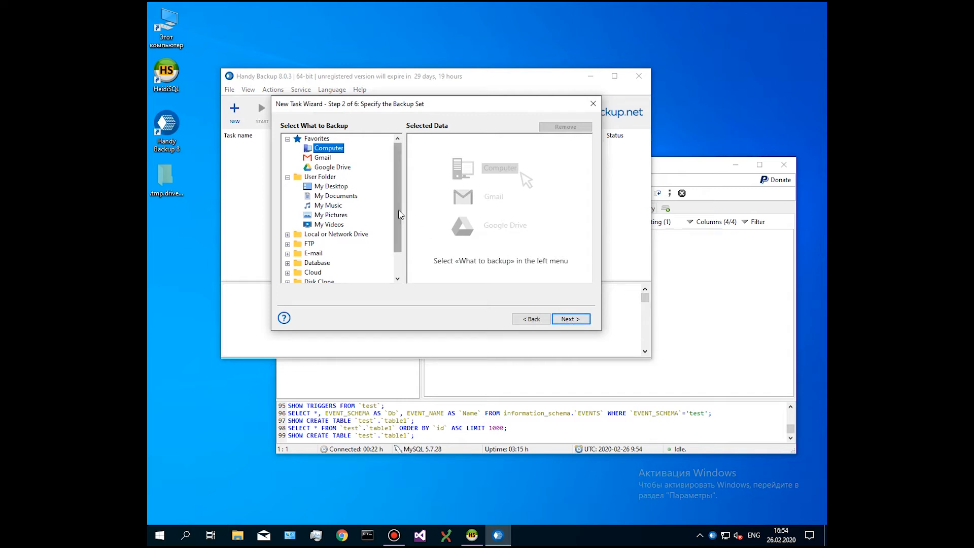
scroll(down, 3)
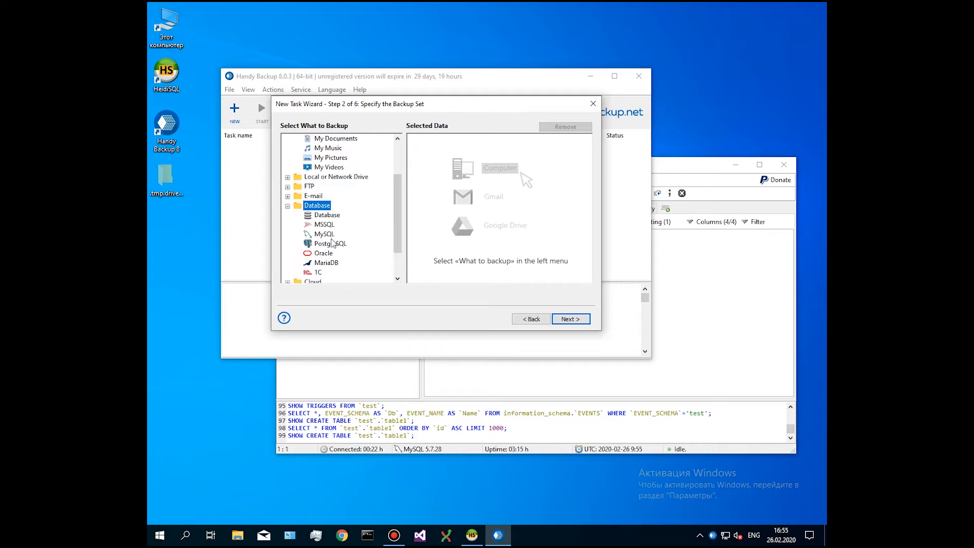
Step: Create a MySQL connection to localhost as root with password, test it successfully, and save
double_click(324, 234)
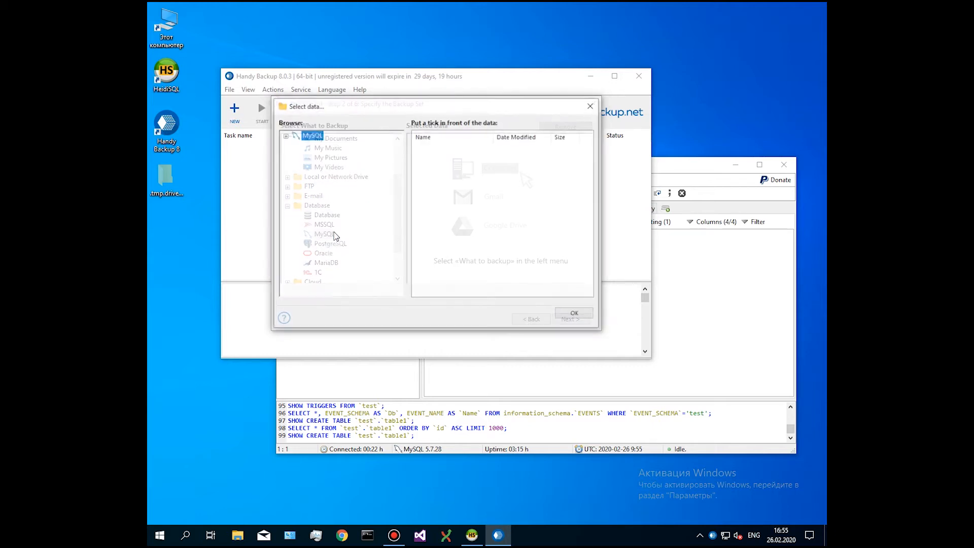
click(323, 234)
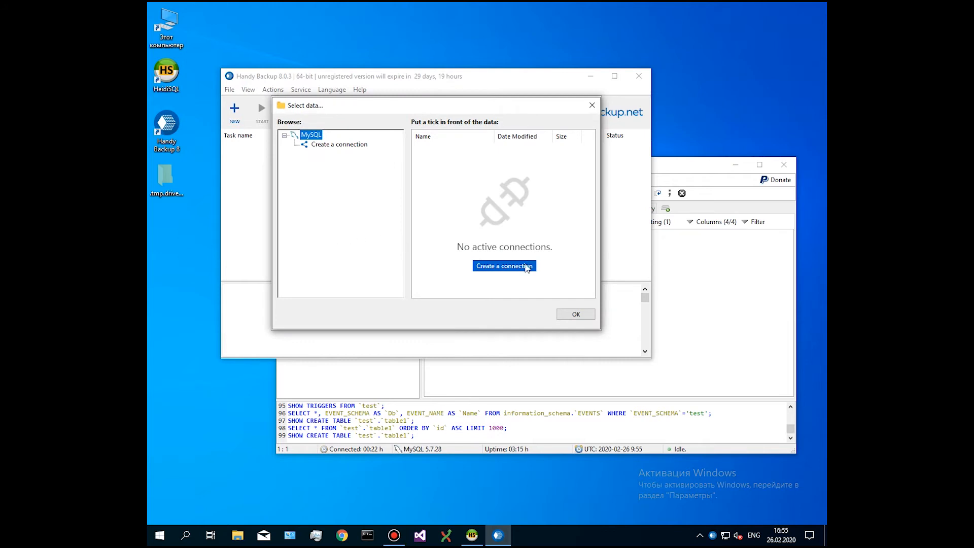
click(503, 266)
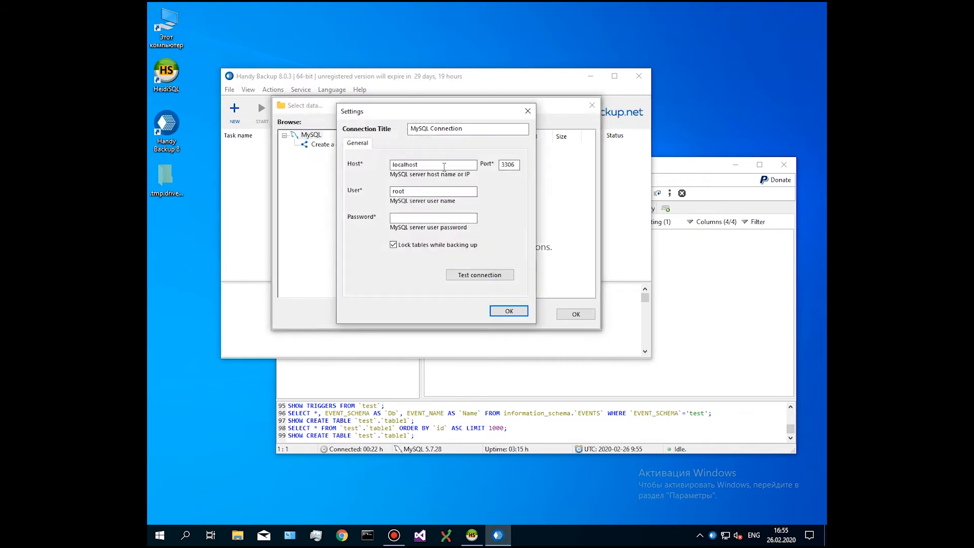
click(432, 164)
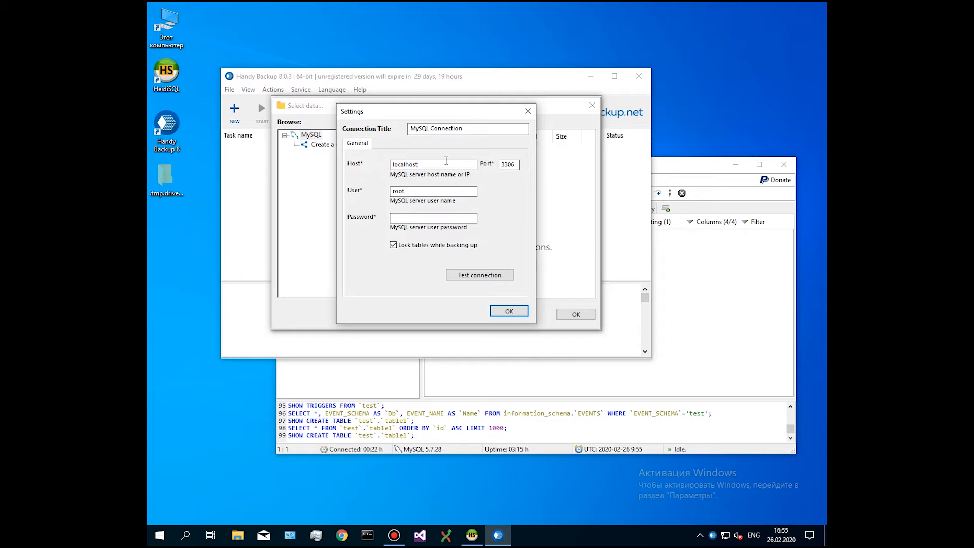
mouse_move(432, 181)
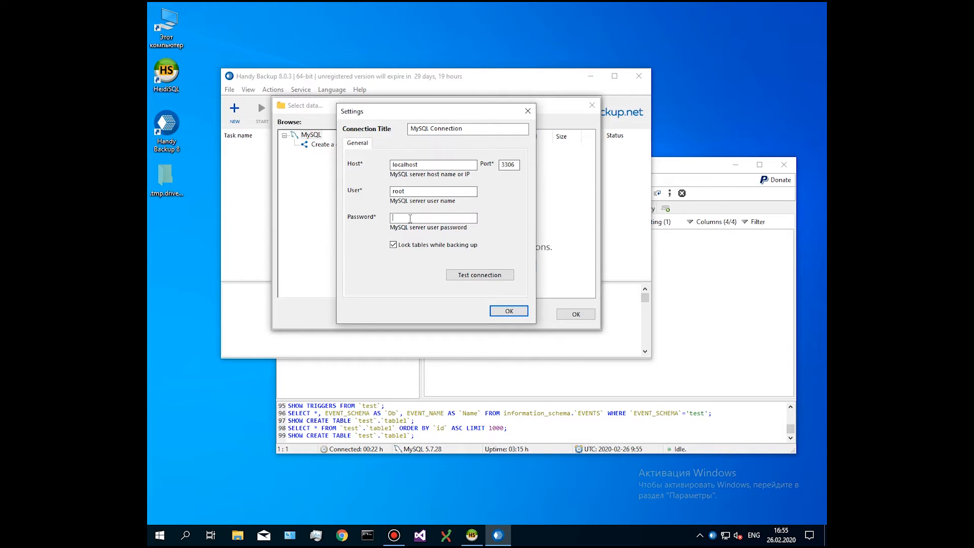
text(root)
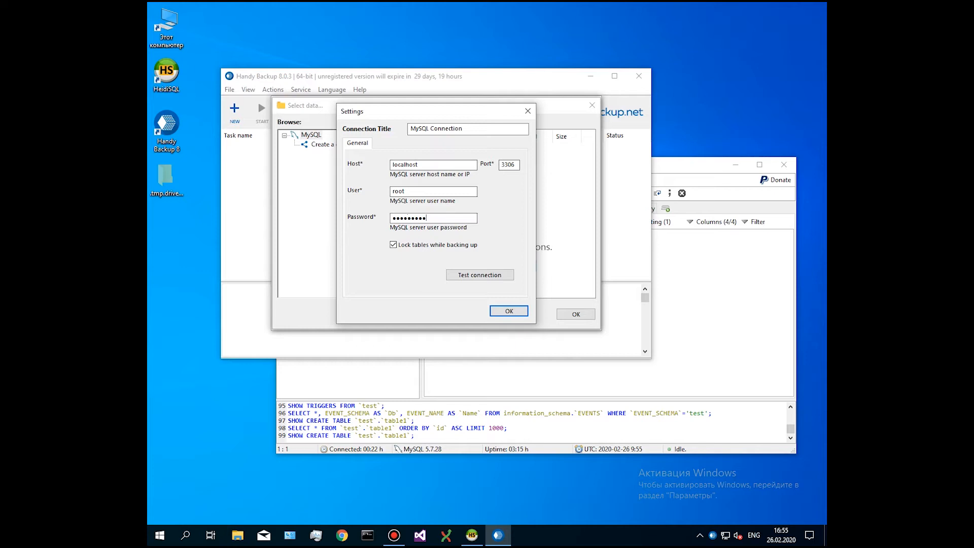
mouse_move(479, 285)
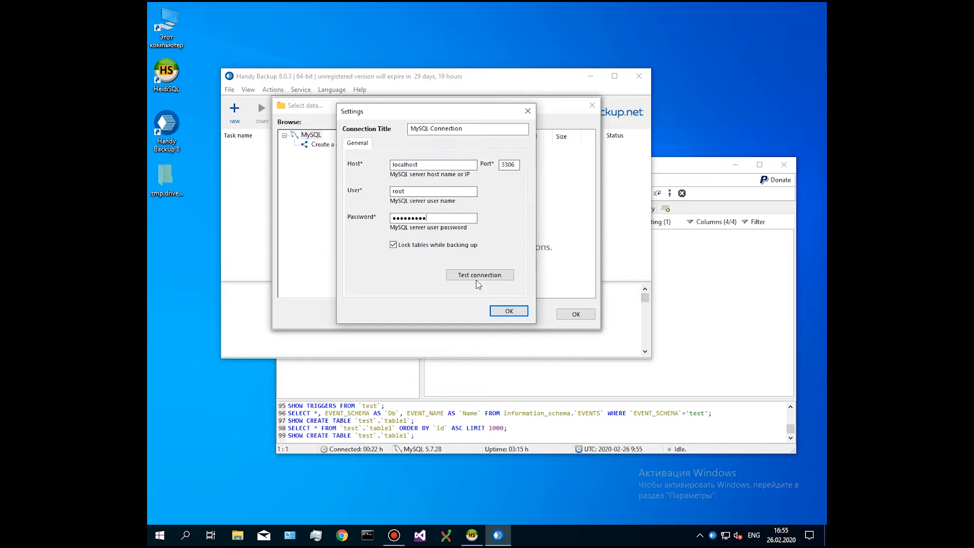
click(479, 275)
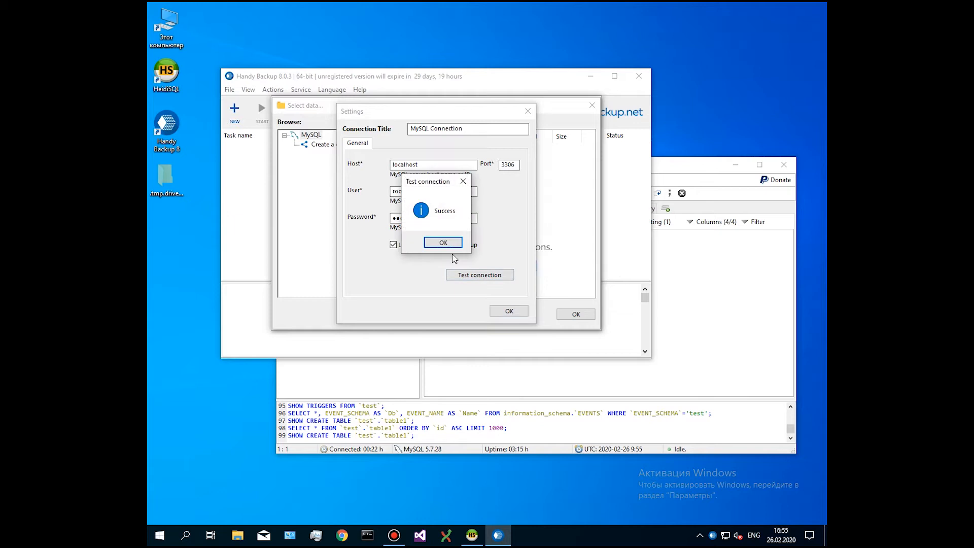
click(442, 243)
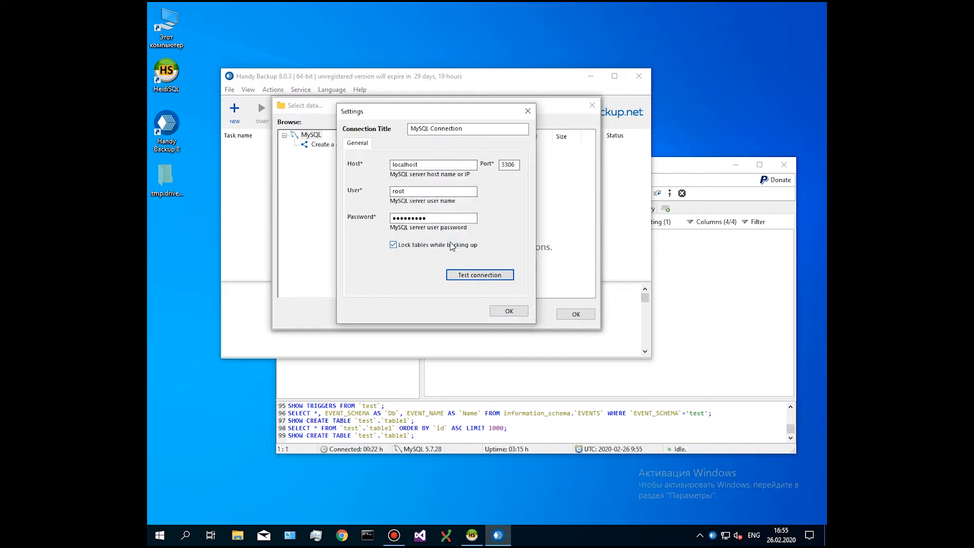
mouse_move(418, 260)
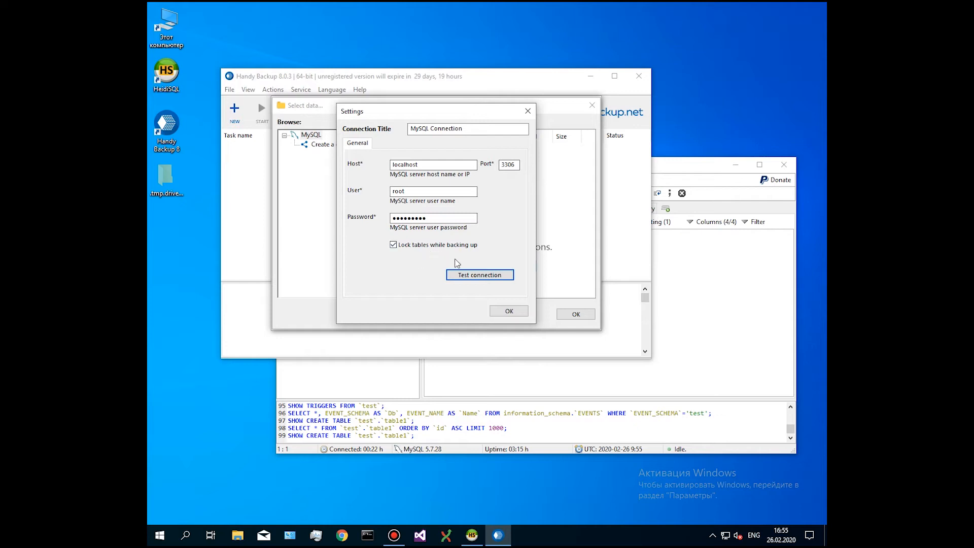
click(507, 311)
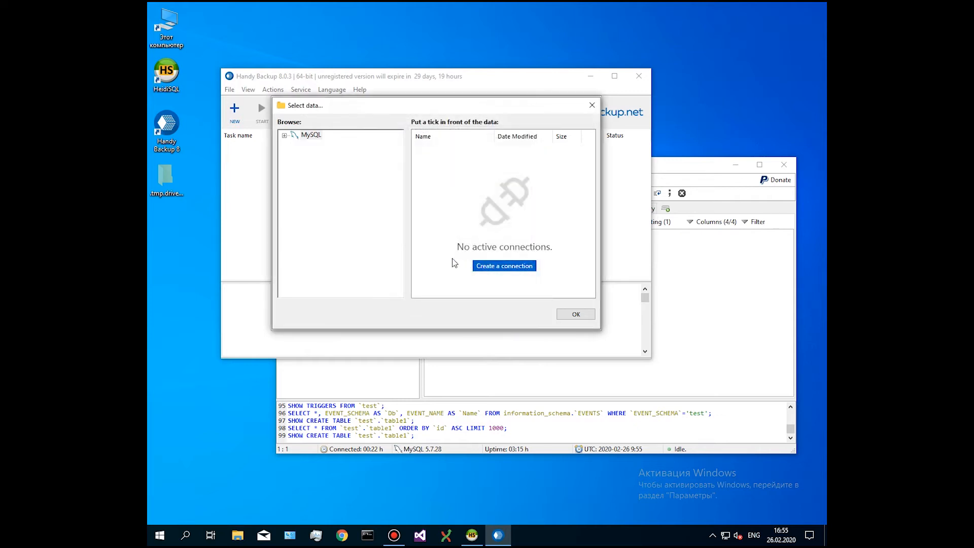
Step: Under MySQL Connection.hbl, tick table1 in the test database and confirm the selection
click(284, 135)
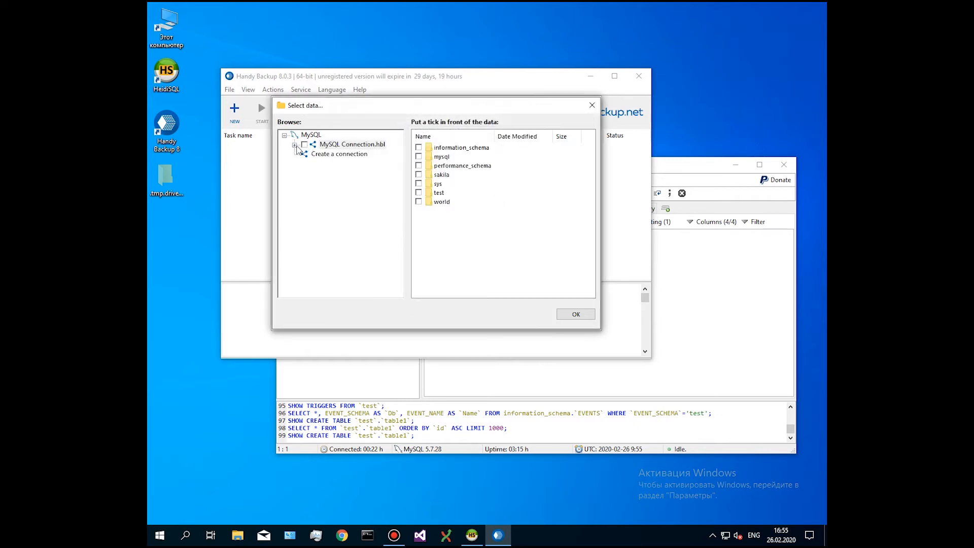
click(296, 144)
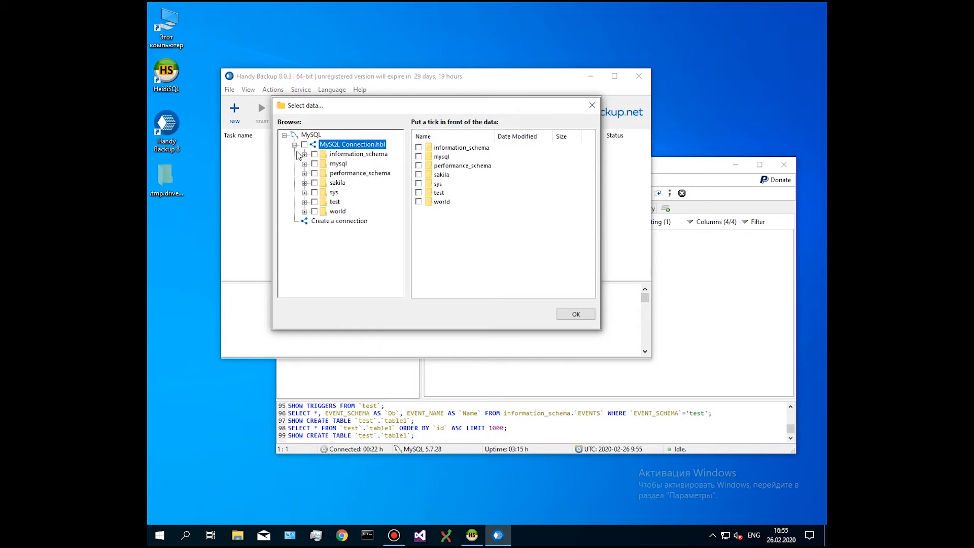
click(334, 201)
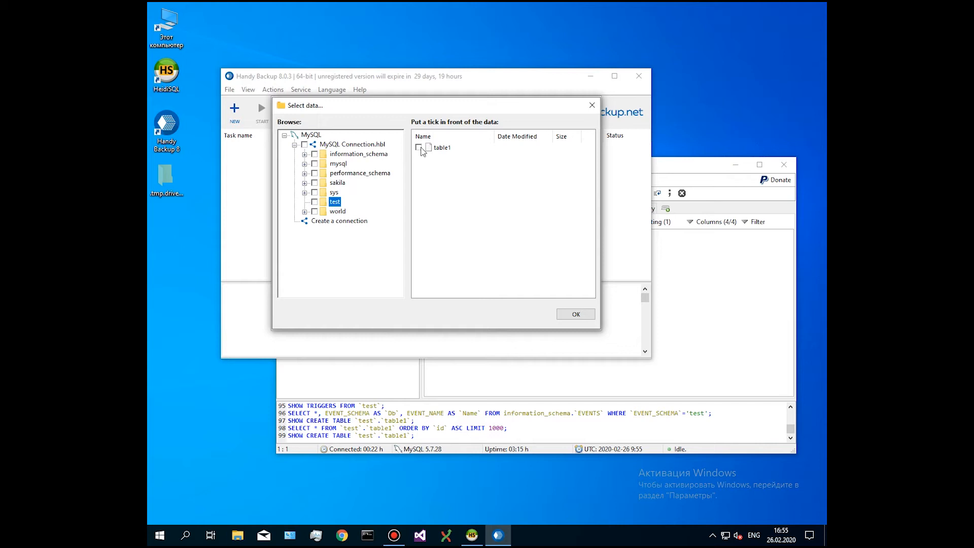
click(419, 147)
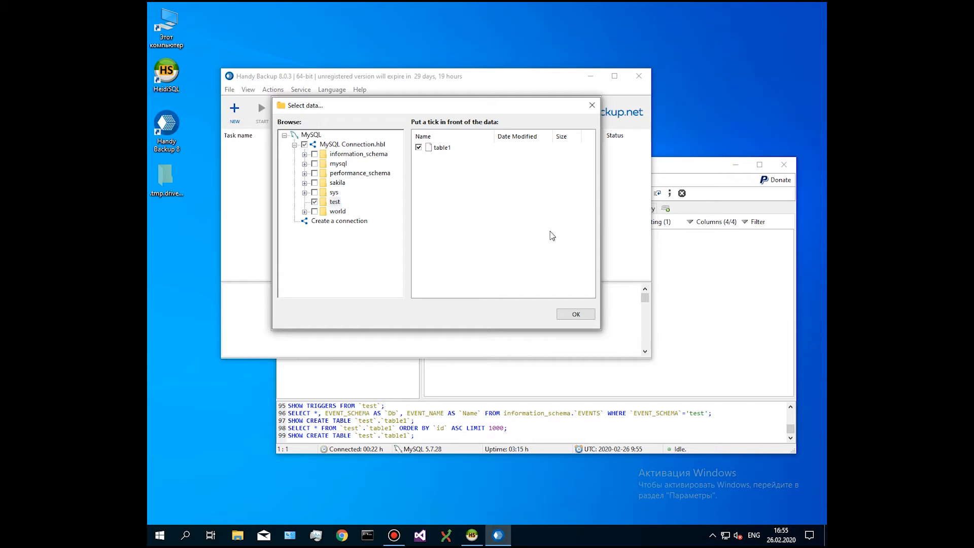
click(574, 314)
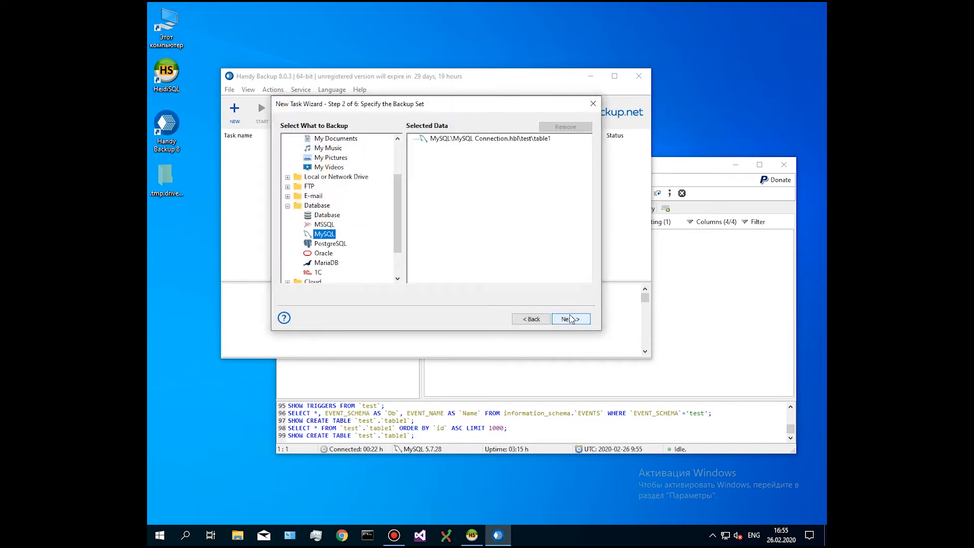
Step: Advance to Step 3, keeping Computer storage at C:\Users\user\Desktop
click(569, 318)
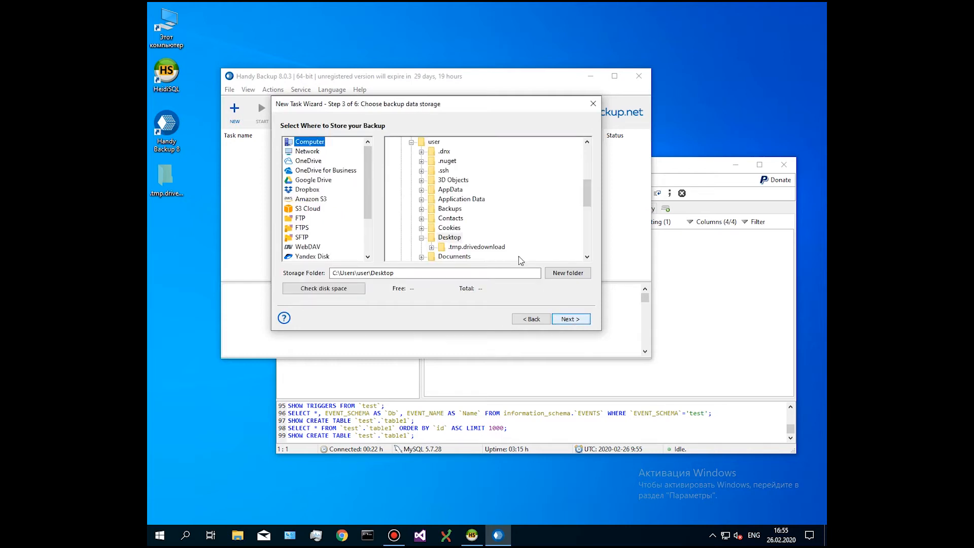
mouse_move(374, 168)
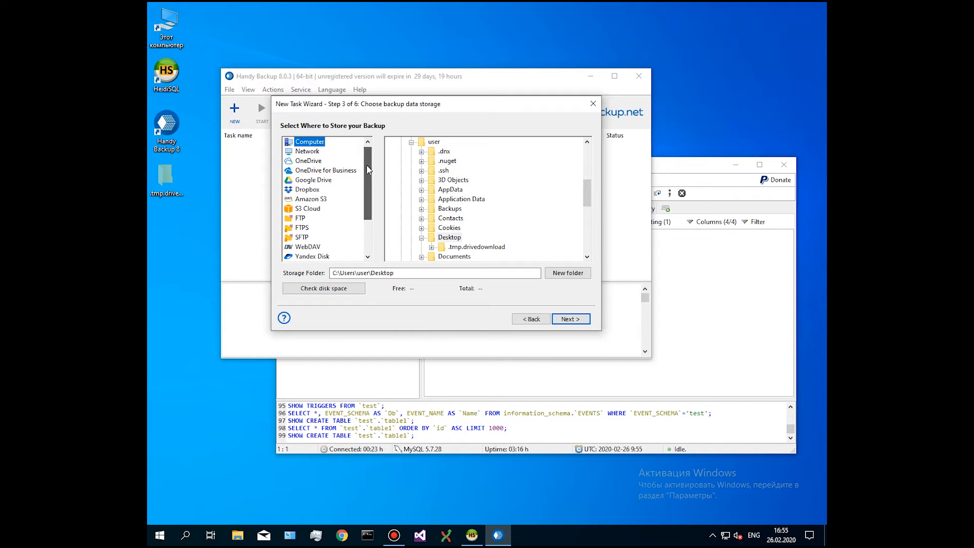
scroll(down, 3)
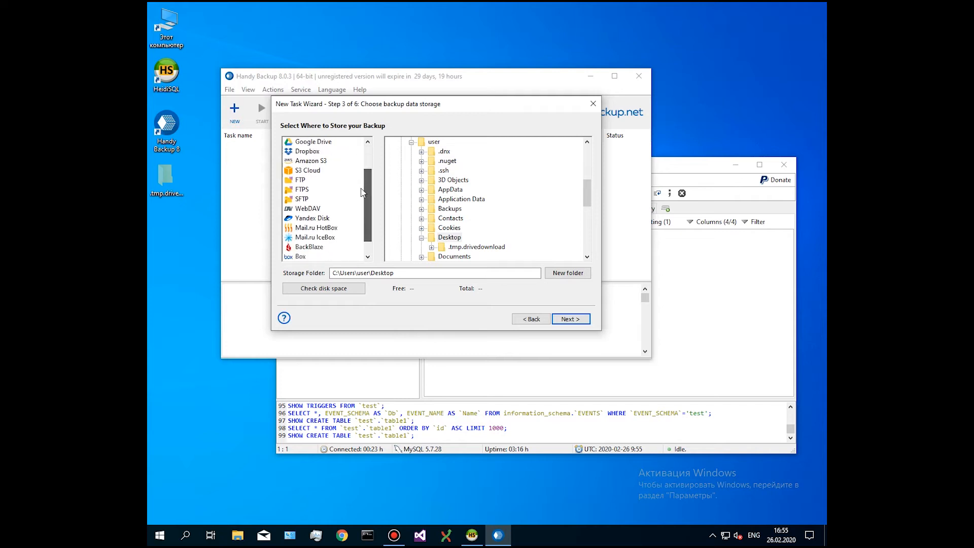
scroll(down, 3)
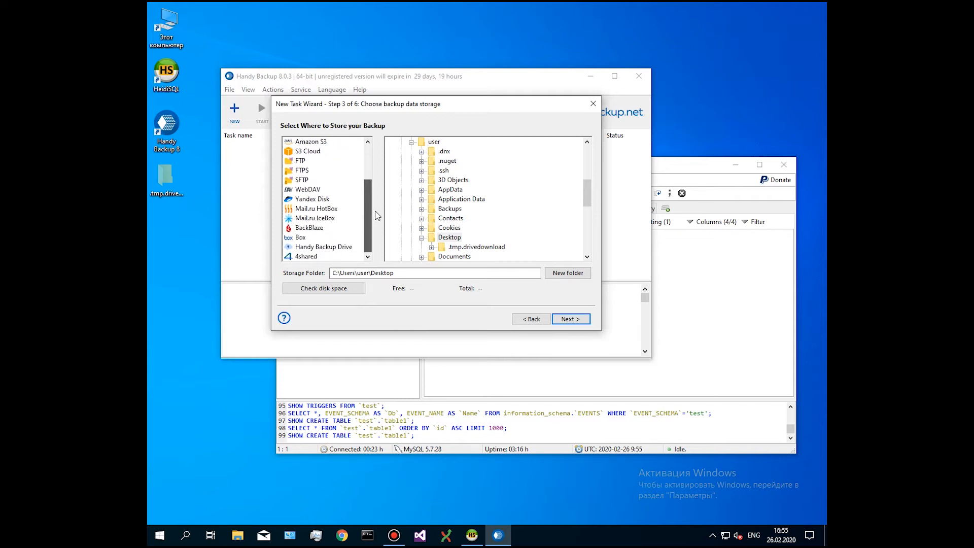
scroll(up, 3)
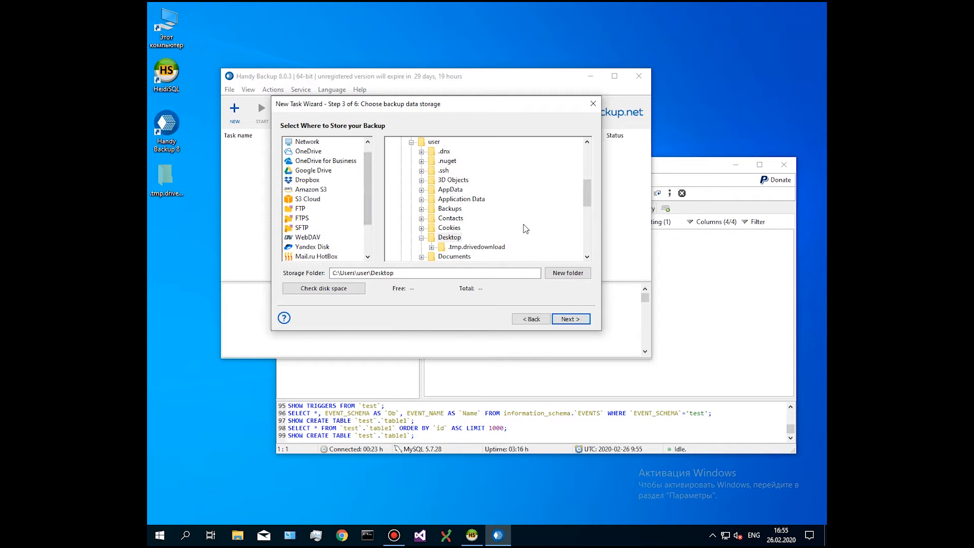
mouse_move(570, 318)
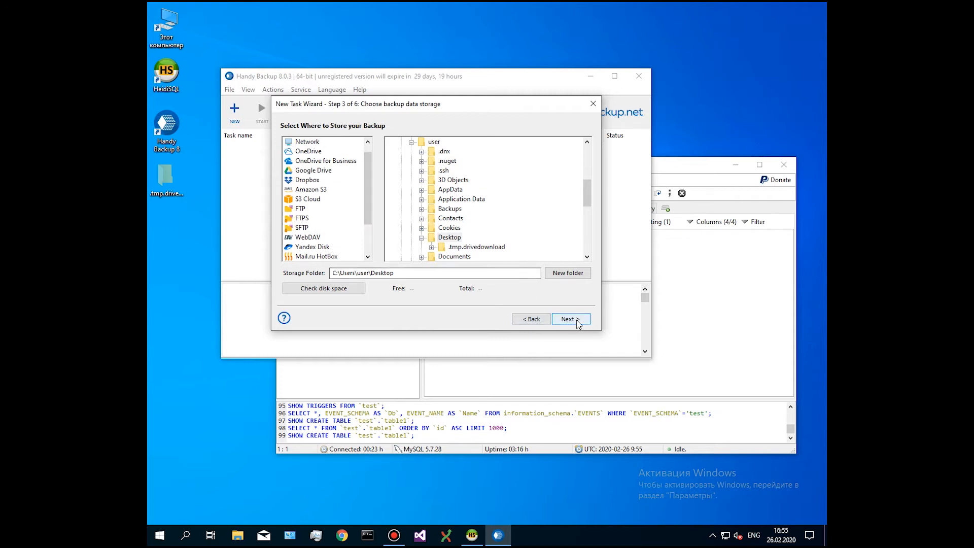
Step: Schedule the backup task to run weekly on Saturdays at 13:00
click(567, 319)
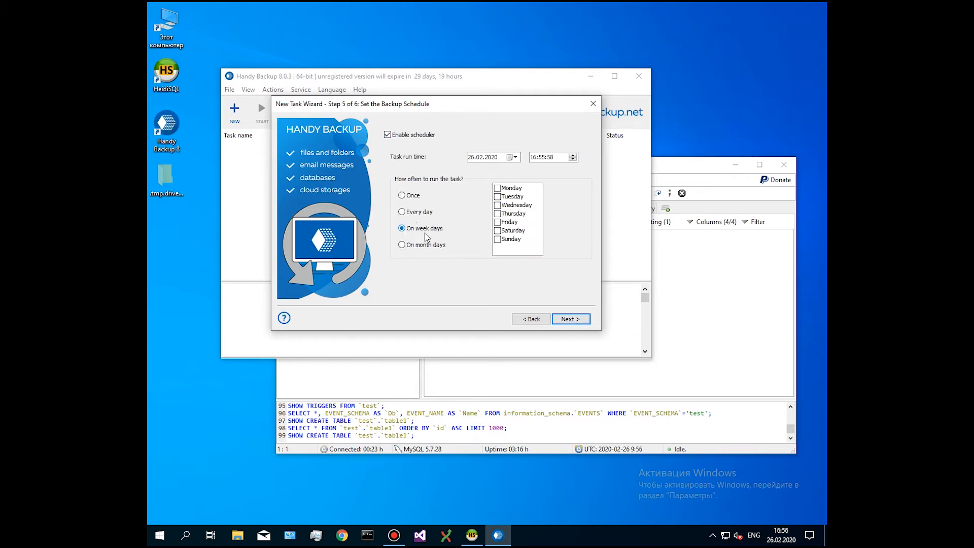
click(498, 230)
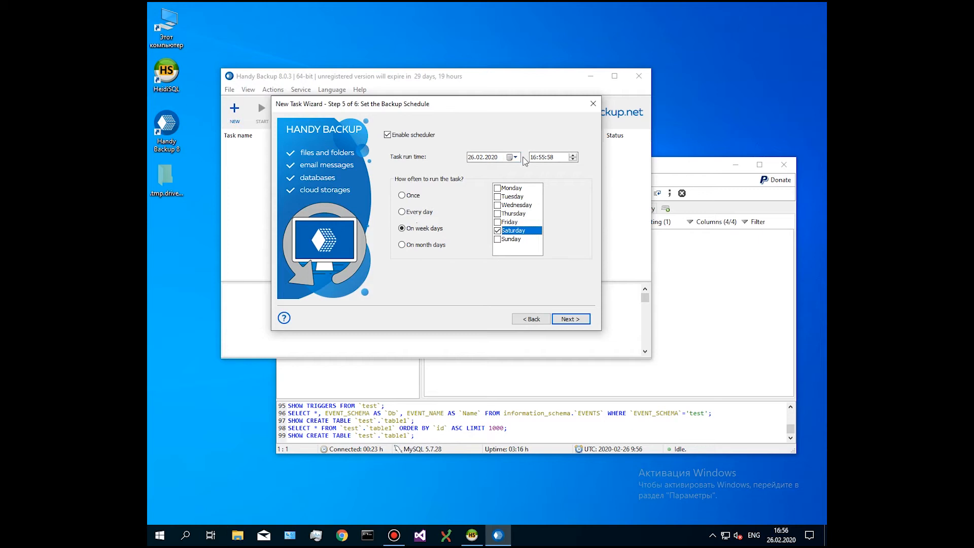
click(543, 157)
text(13:00:00)
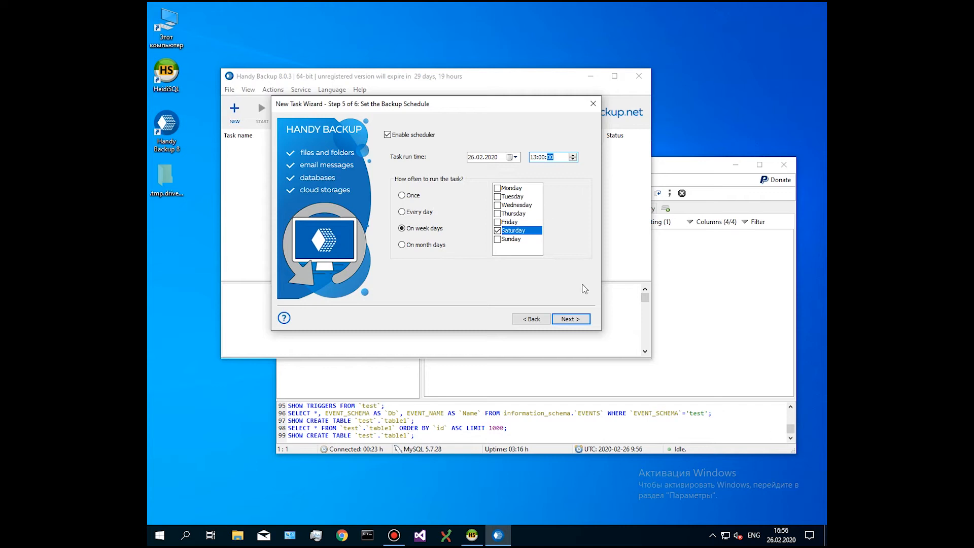
Step: Title the task 'MySQL automatic backup' and finish so it runs immediately
click(569, 319)
text(MySQL a)
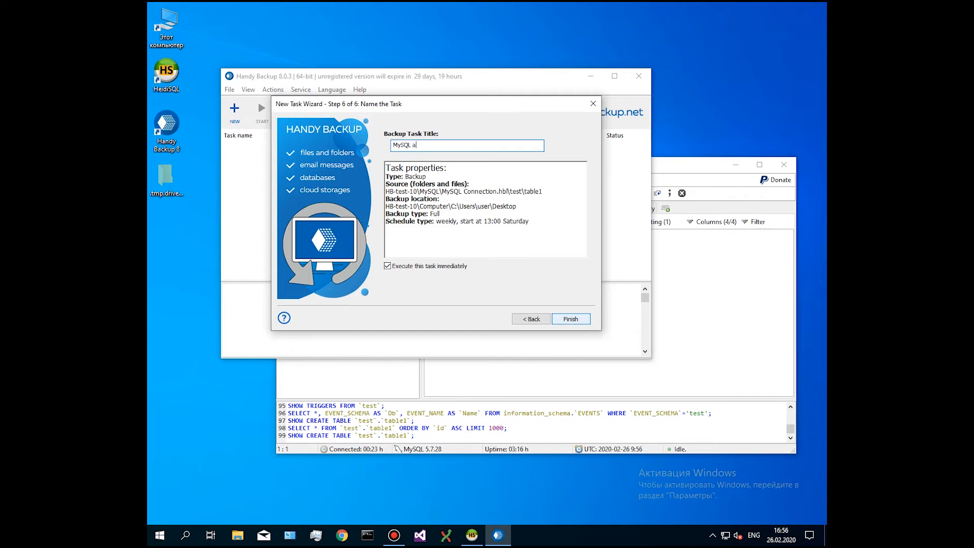
text(utoma)
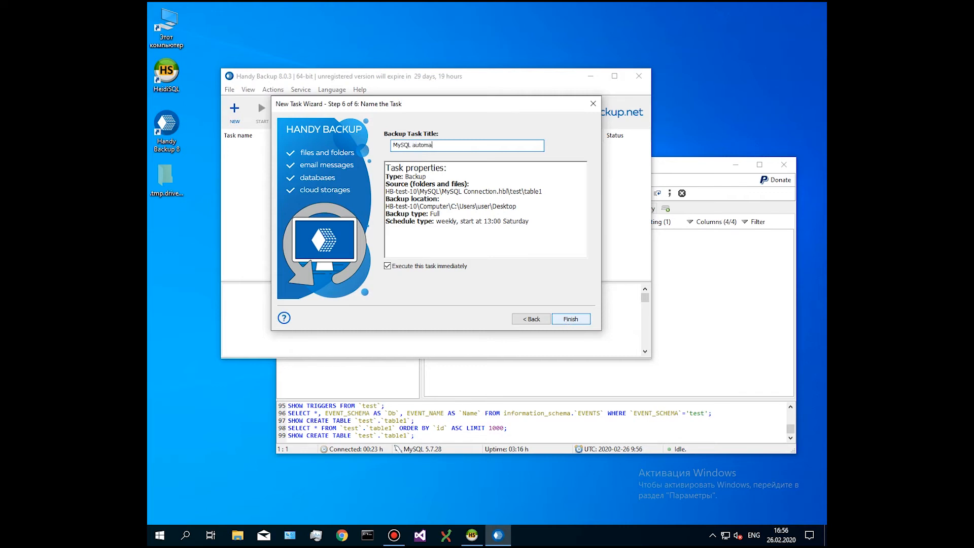
text(tic backup)
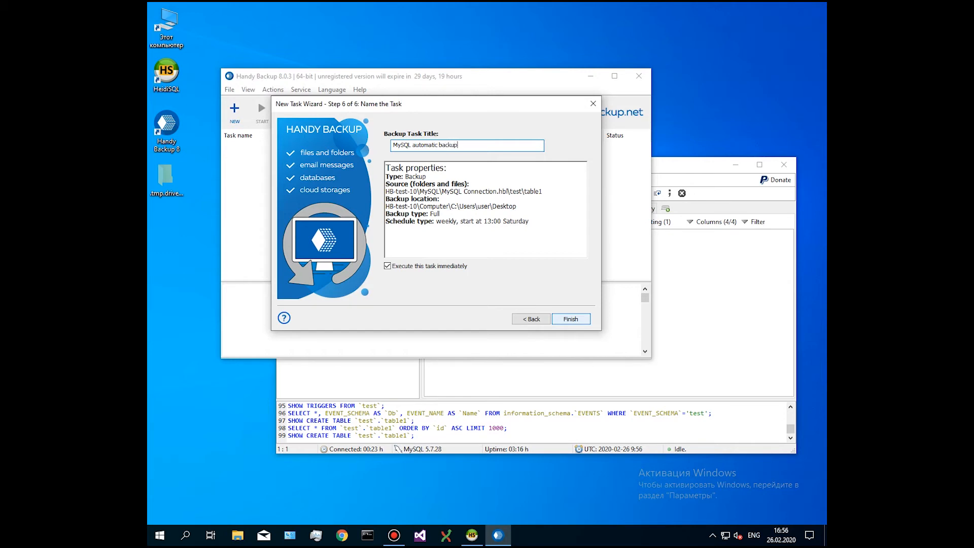
click(570, 318)
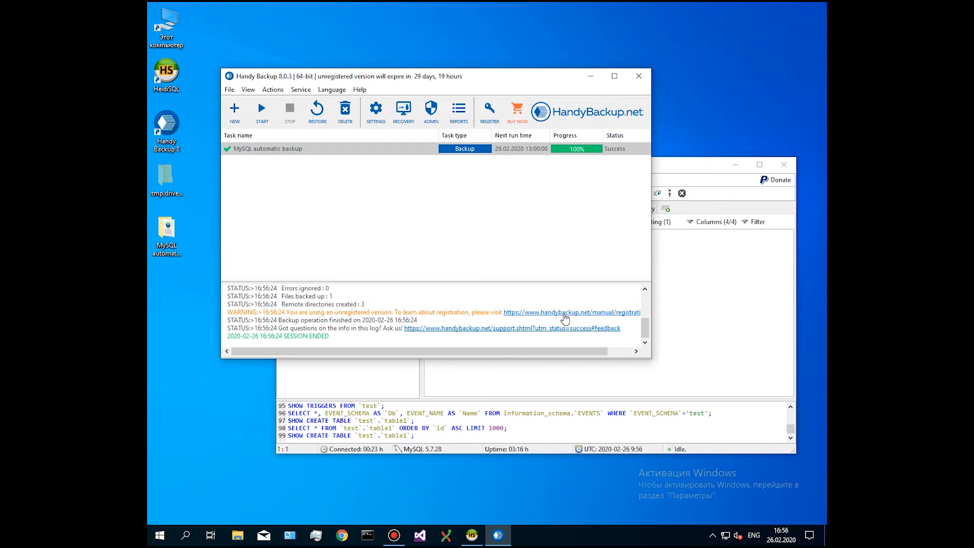
mouse_move(269, 234)
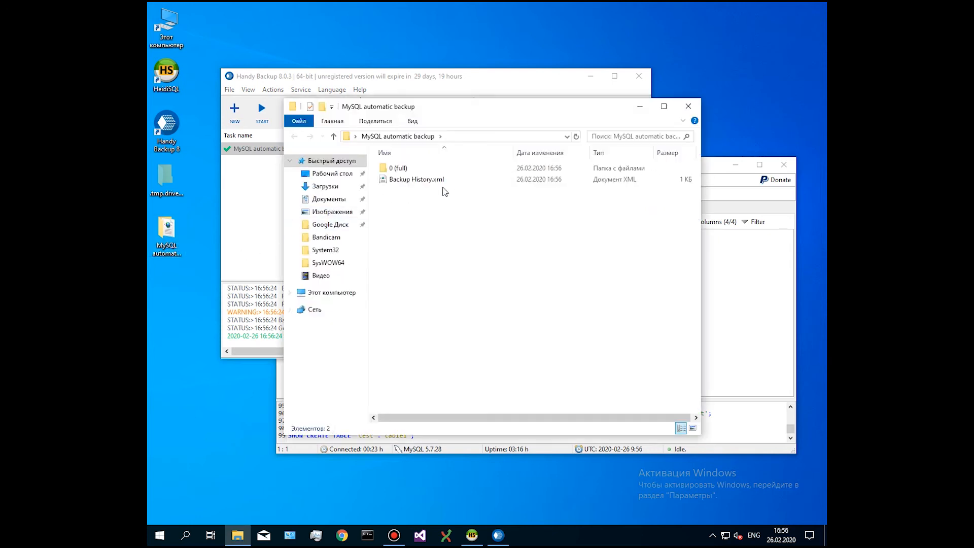
Step: Browse into 0 (full) > Backup Files and open the table1 dump file
click(397, 168)
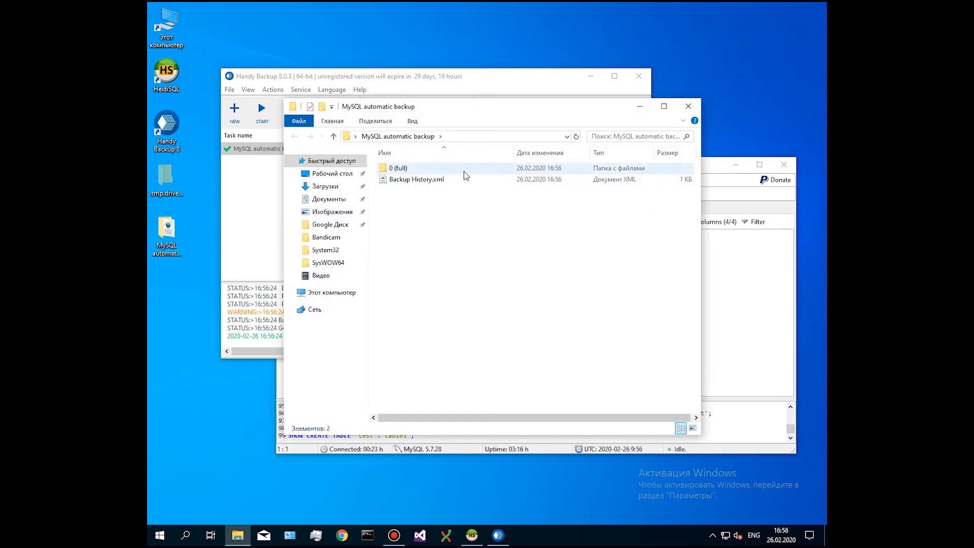
double_click(397, 168)
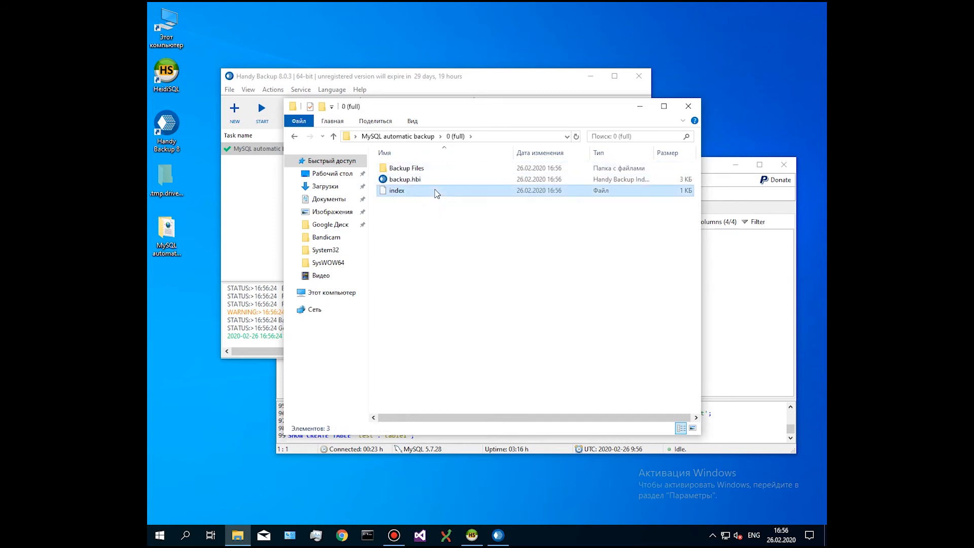
click(405, 179)
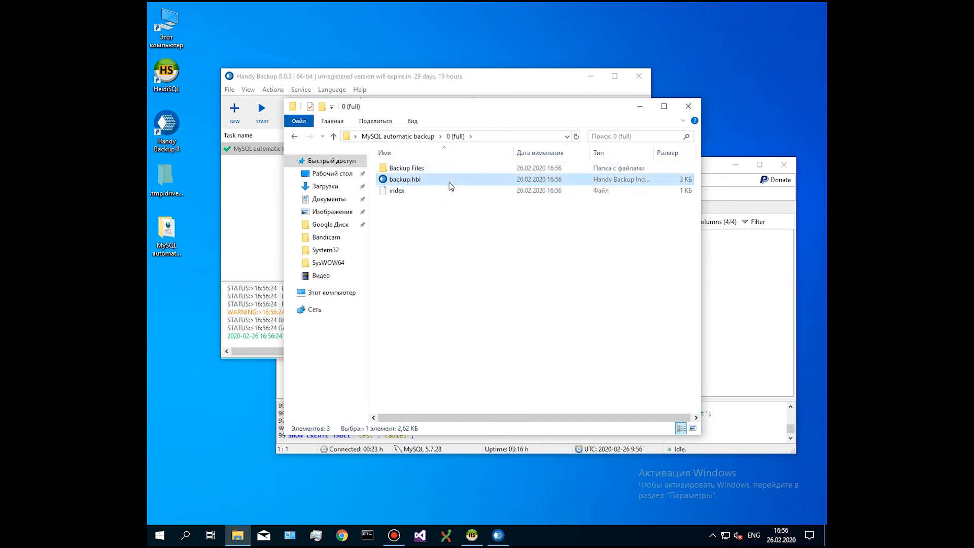
click(406, 168)
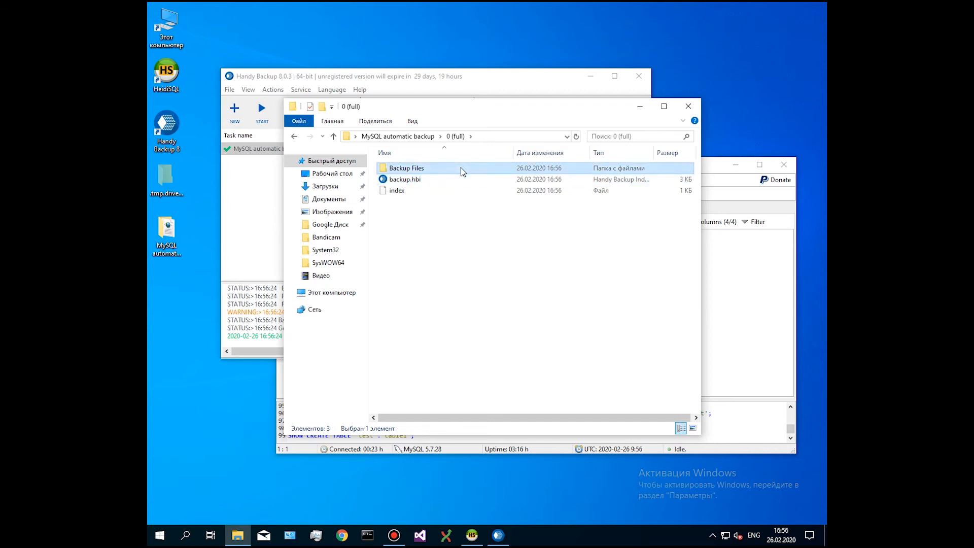
double_click(406, 168)
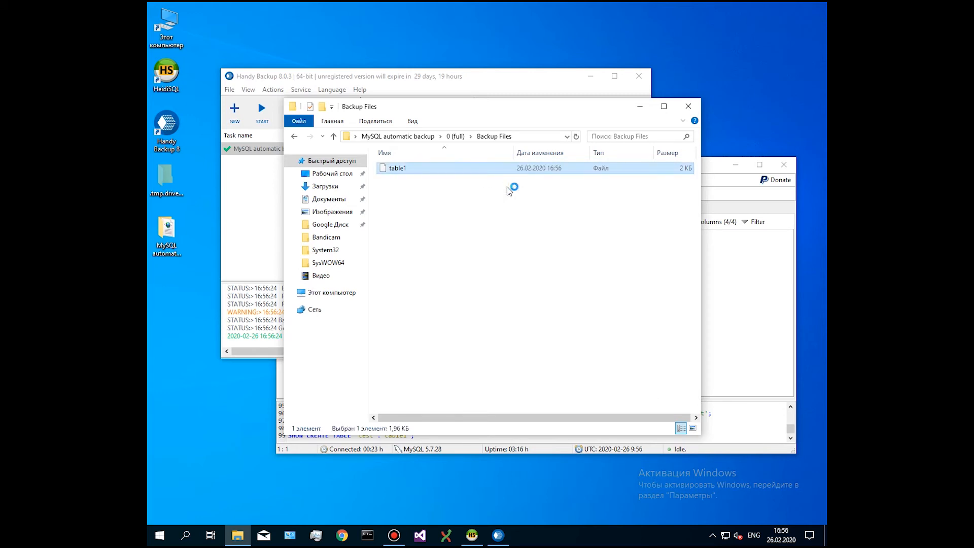
double_click(398, 168)
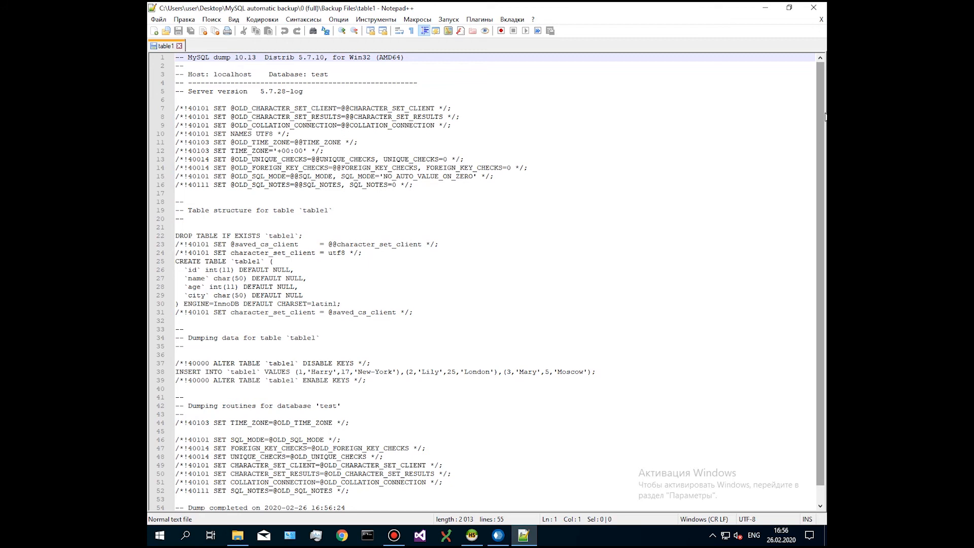
mouse_move(819, 102)
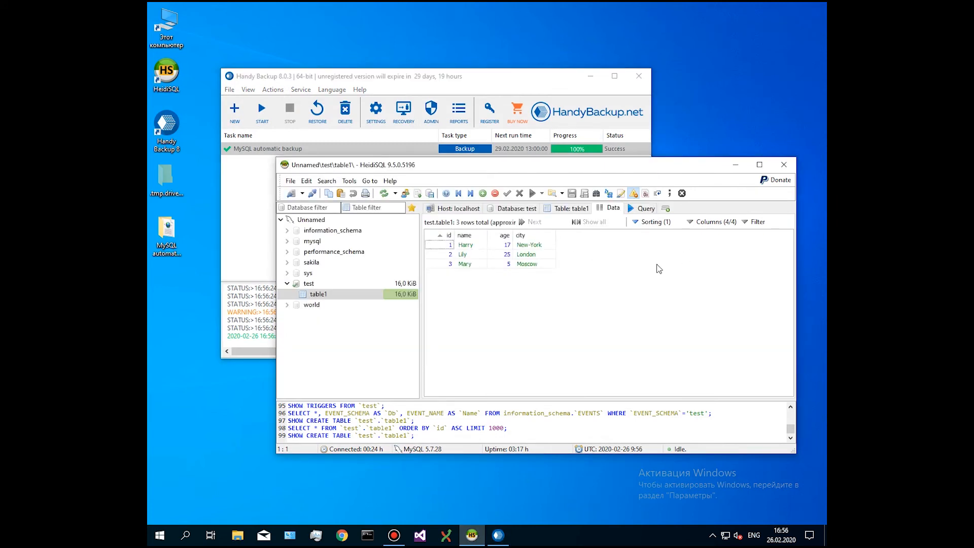
mouse_move(647, 276)
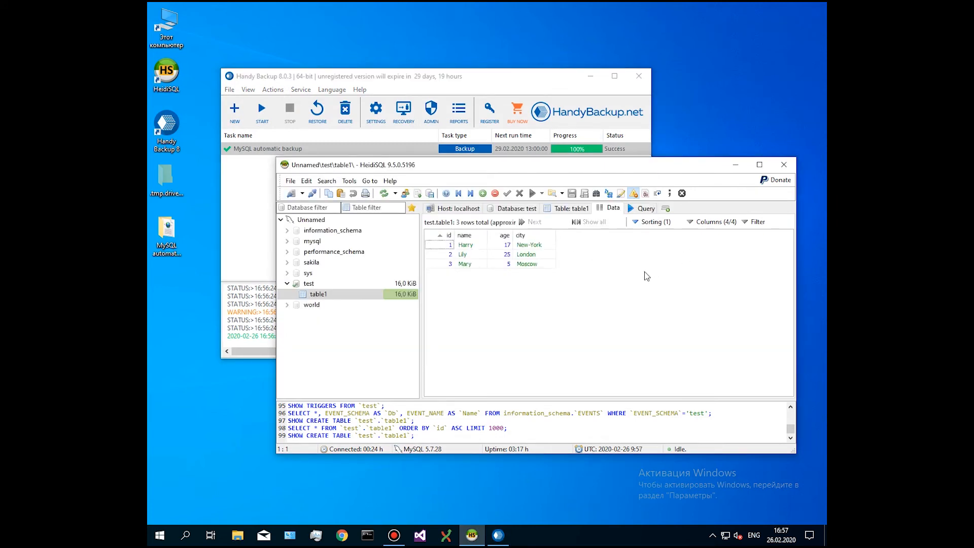
Step: Drop table1 from its context menu and select the now-empty test database
right_click(317, 294)
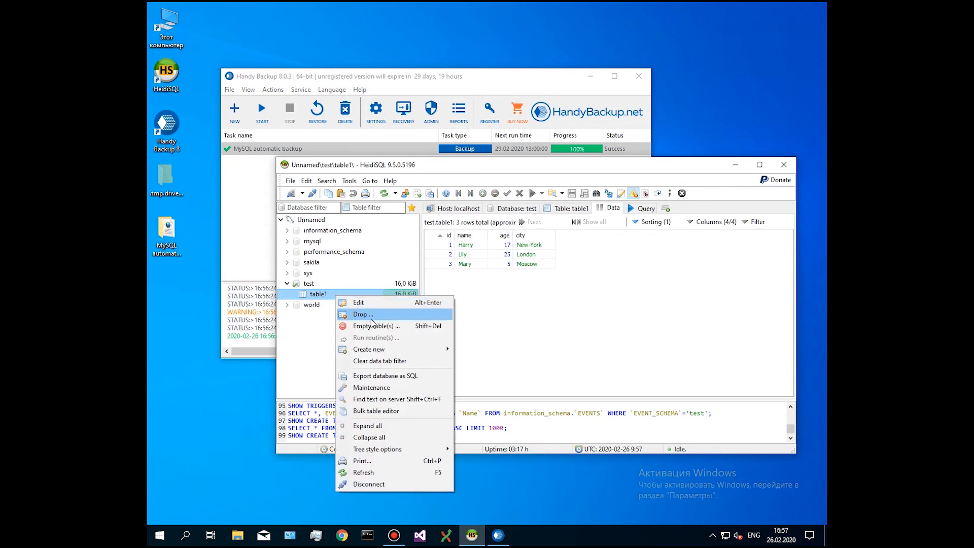
click(363, 313)
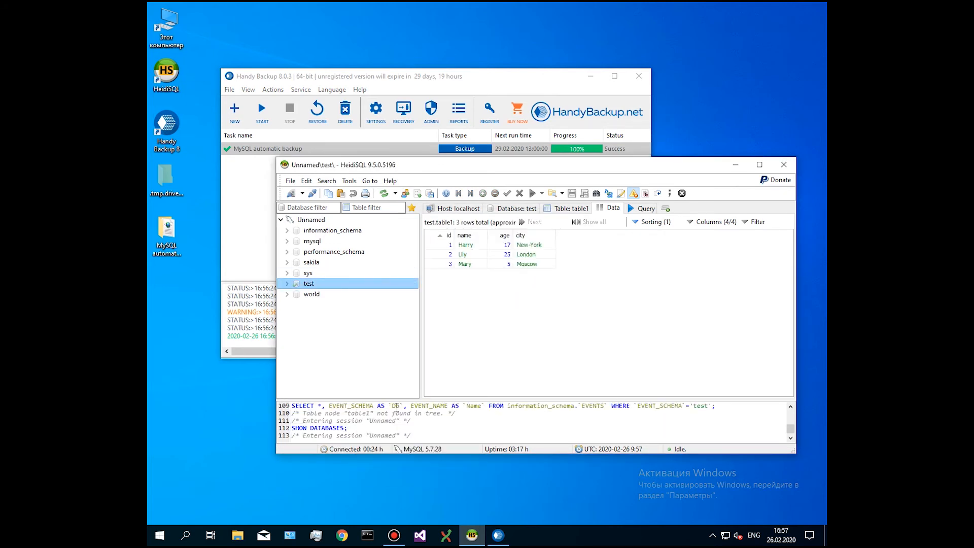
click(309, 284)
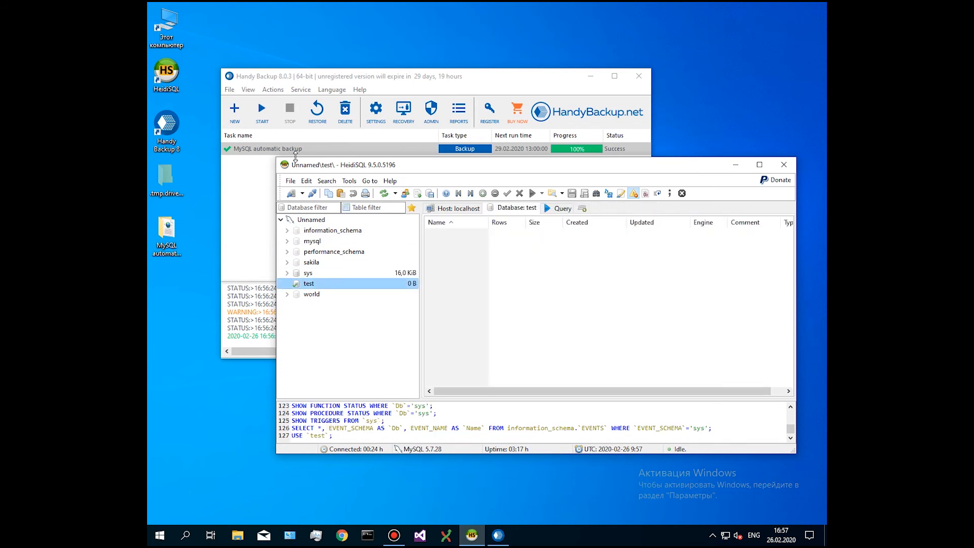
Step: Start a Restore task from the full backup's backup.hbi, keeping table1's original location
click(234, 111)
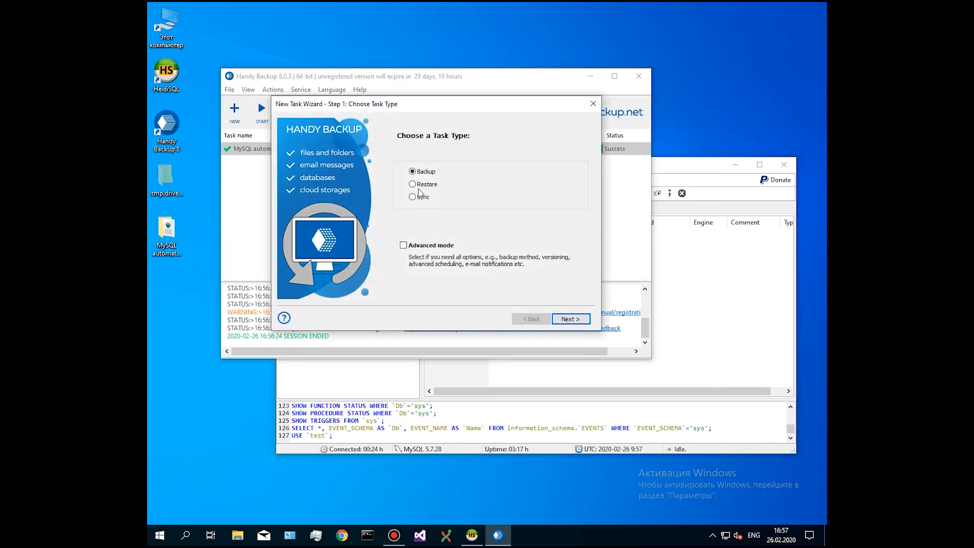
click(412, 184)
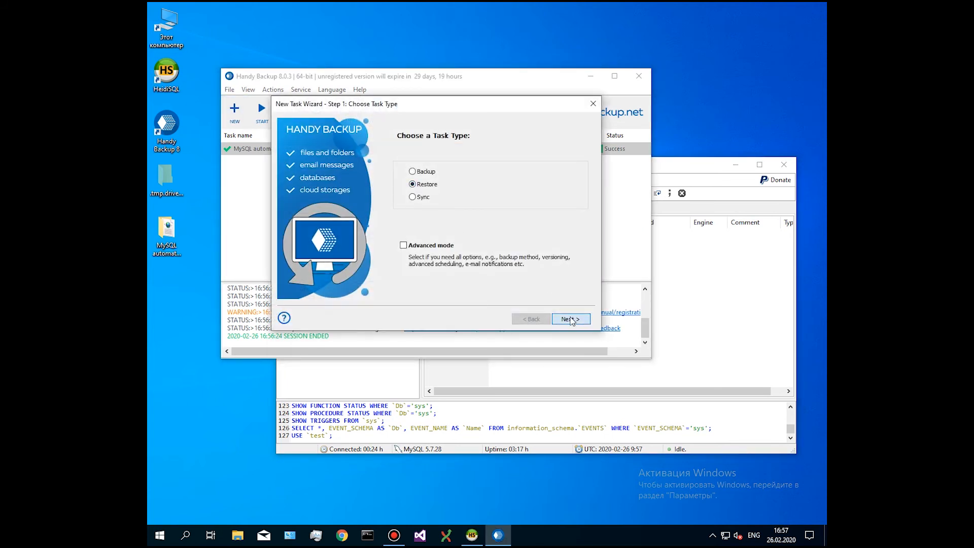
click(569, 319)
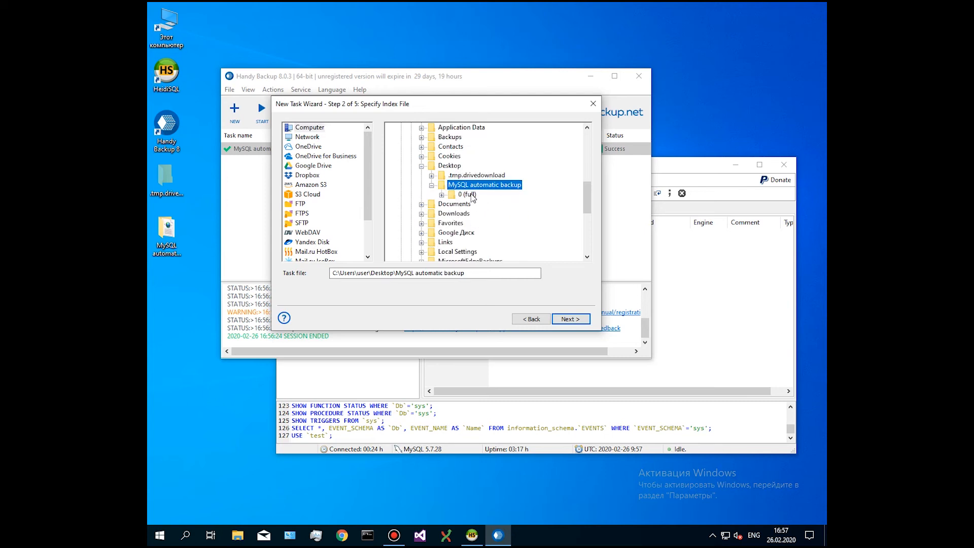
click(441, 194)
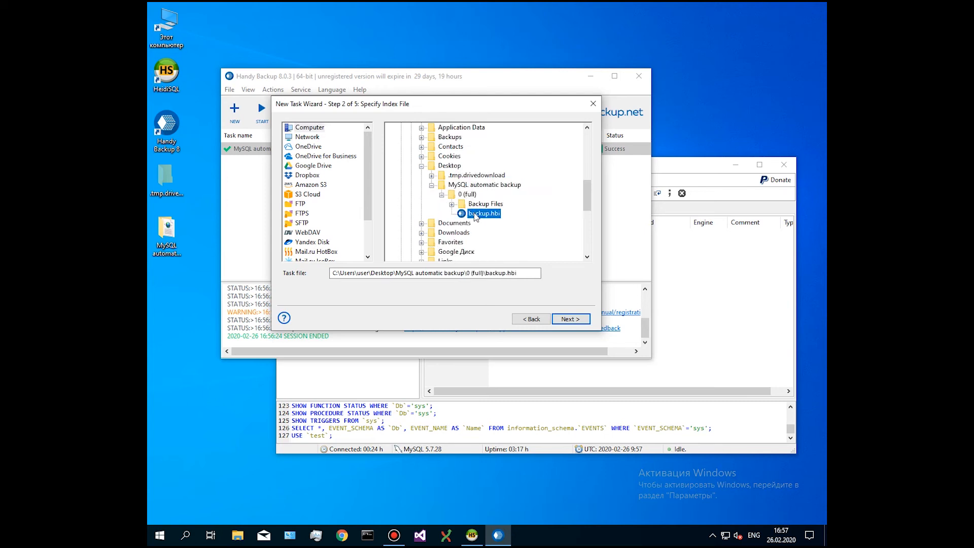
click(570, 319)
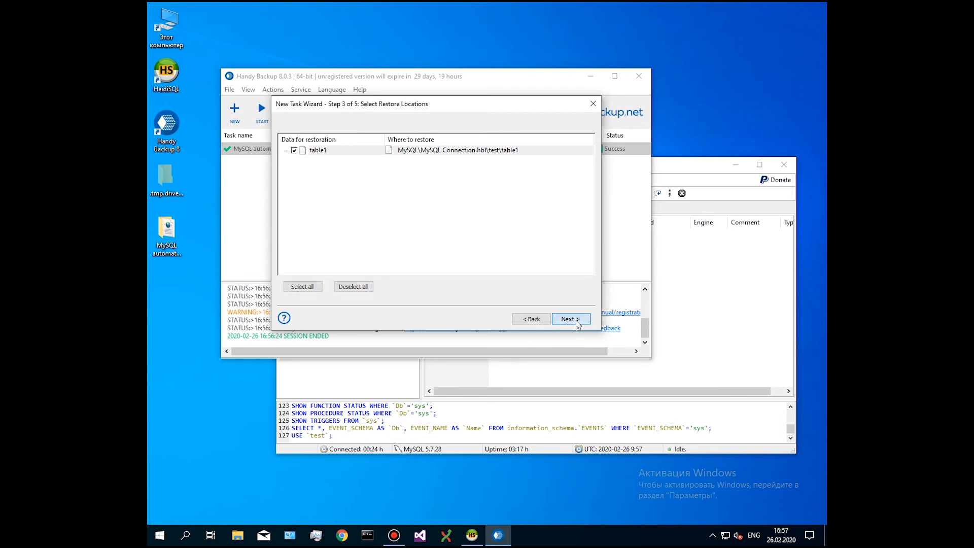
click(568, 318)
text(M)
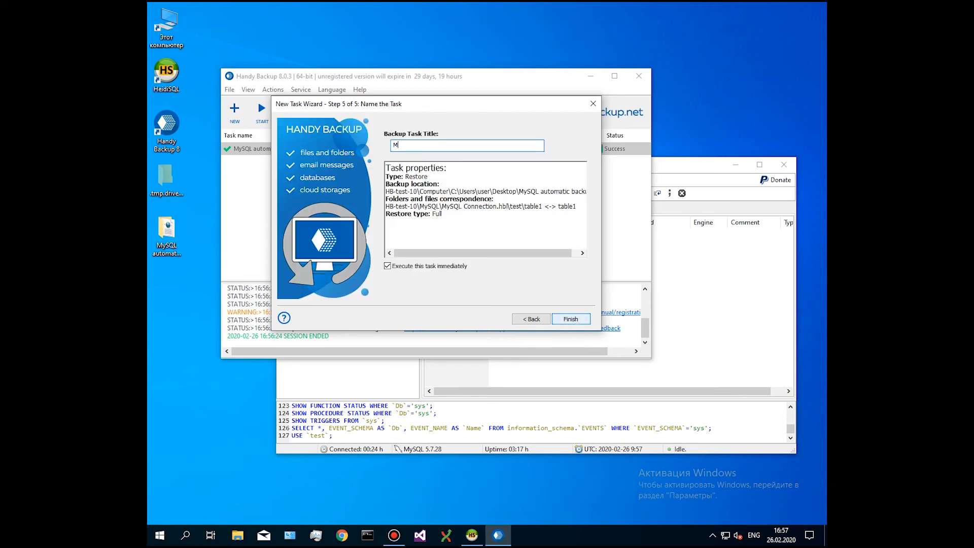
Step: Title the restore task 'MySQL restore' and finish to run it
text(ySQL resto)
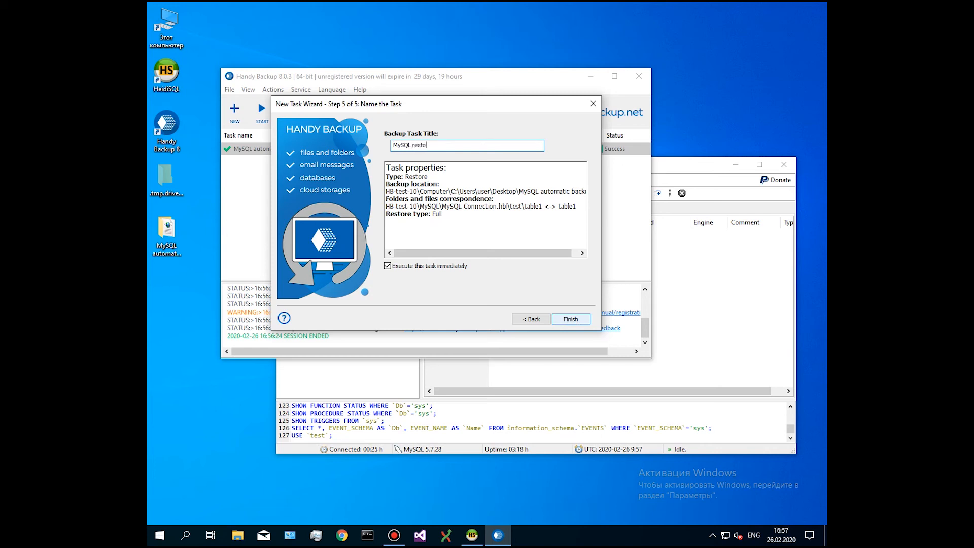
text(re)
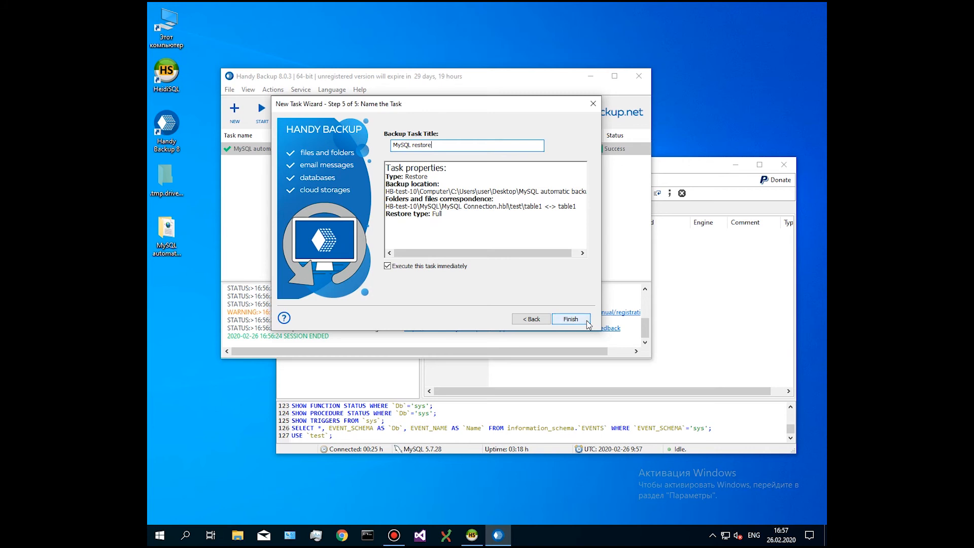
click(569, 319)
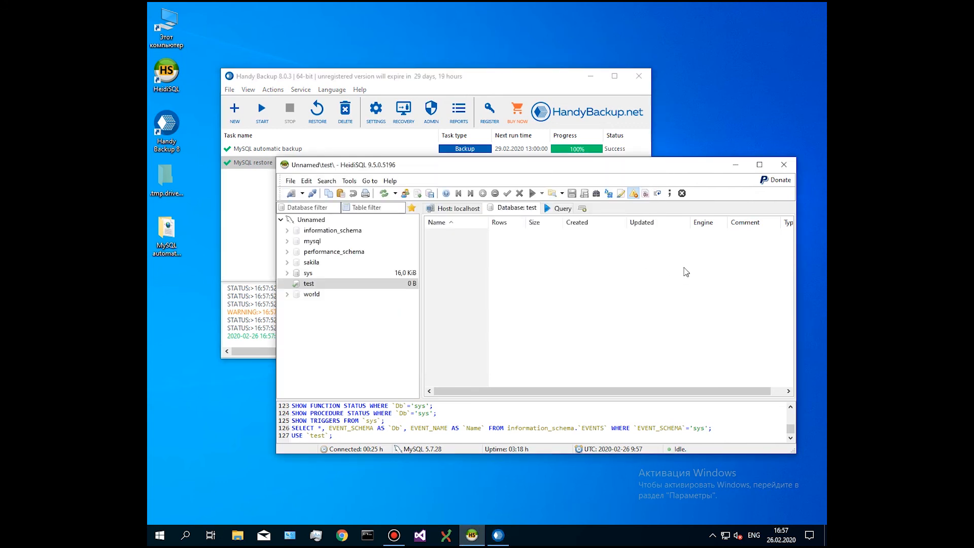
Step: Refresh the test database, view table1's three rows in Data, then return to Handy Backup
right_click(309, 283)
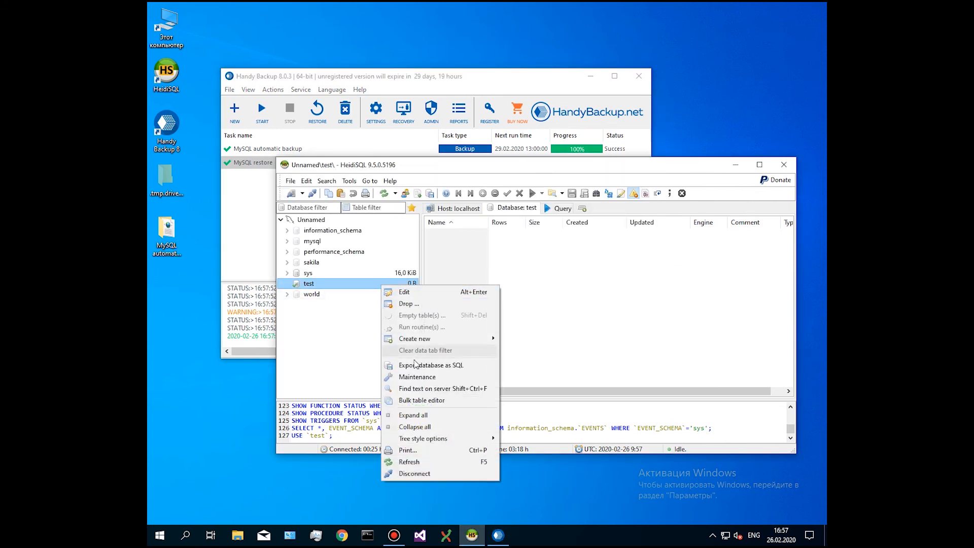
click(409, 462)
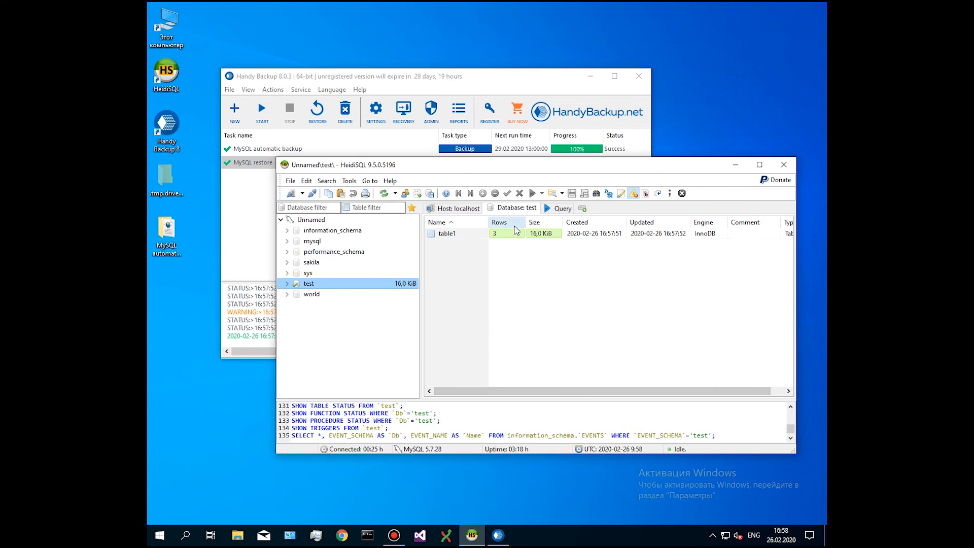
double_click(446, 233)
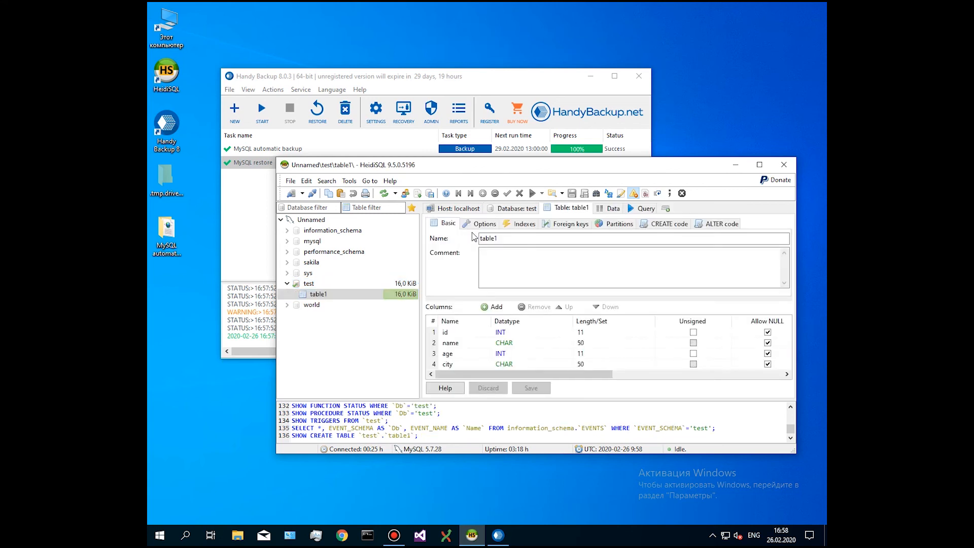
click(612, 207)
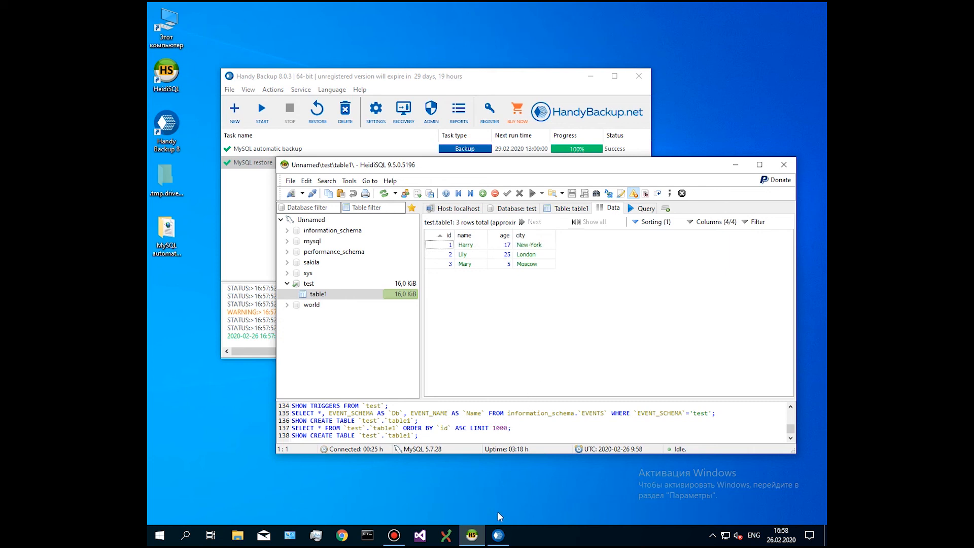
click(396, 157)
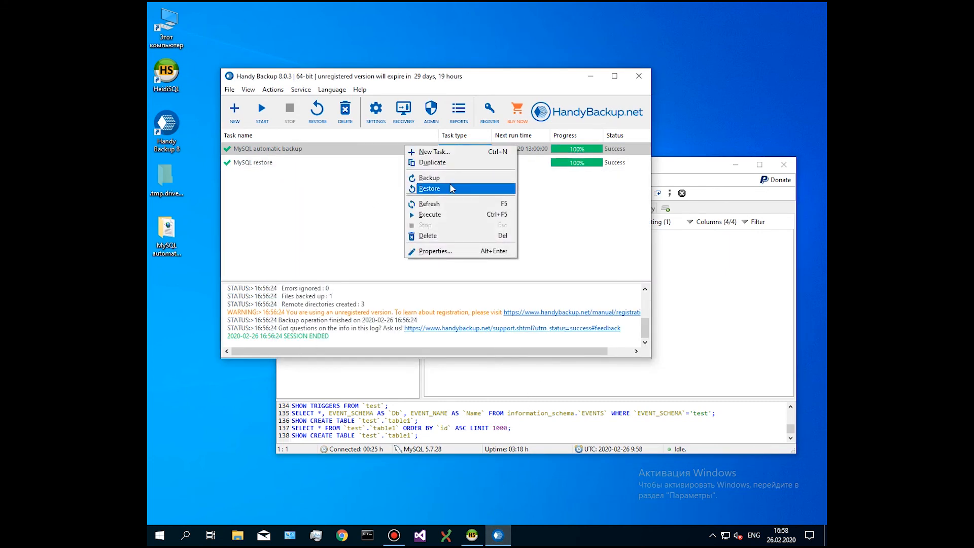
Step: Choose Restore for the 'MySQL automatic backup' task
click(429, 188)
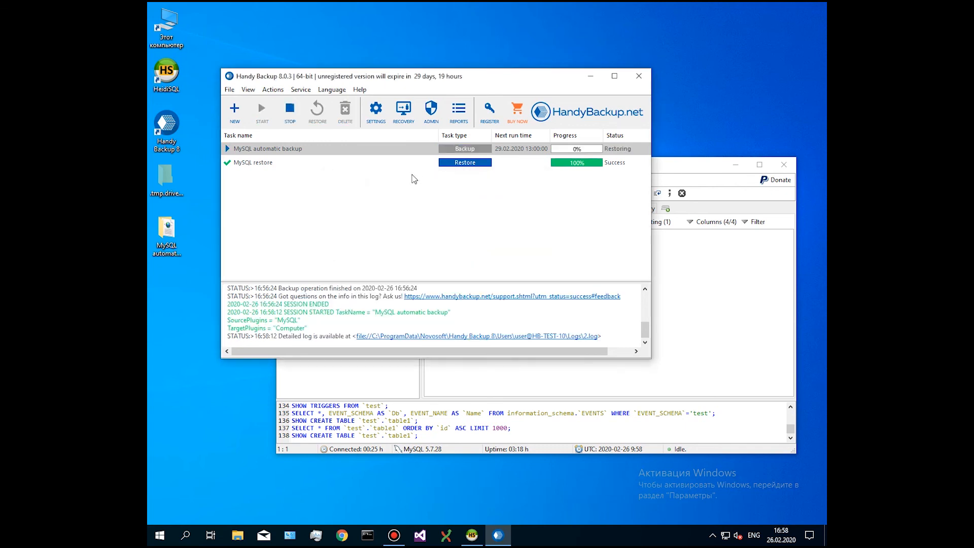